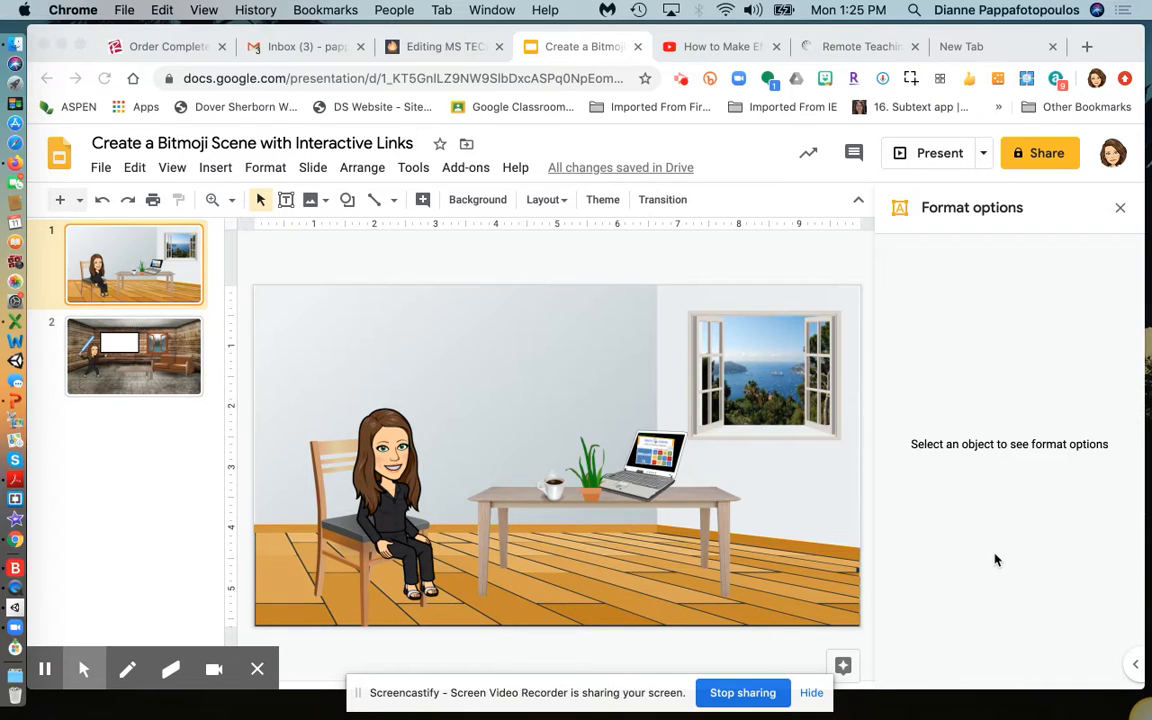
mouse_move(252, 184)
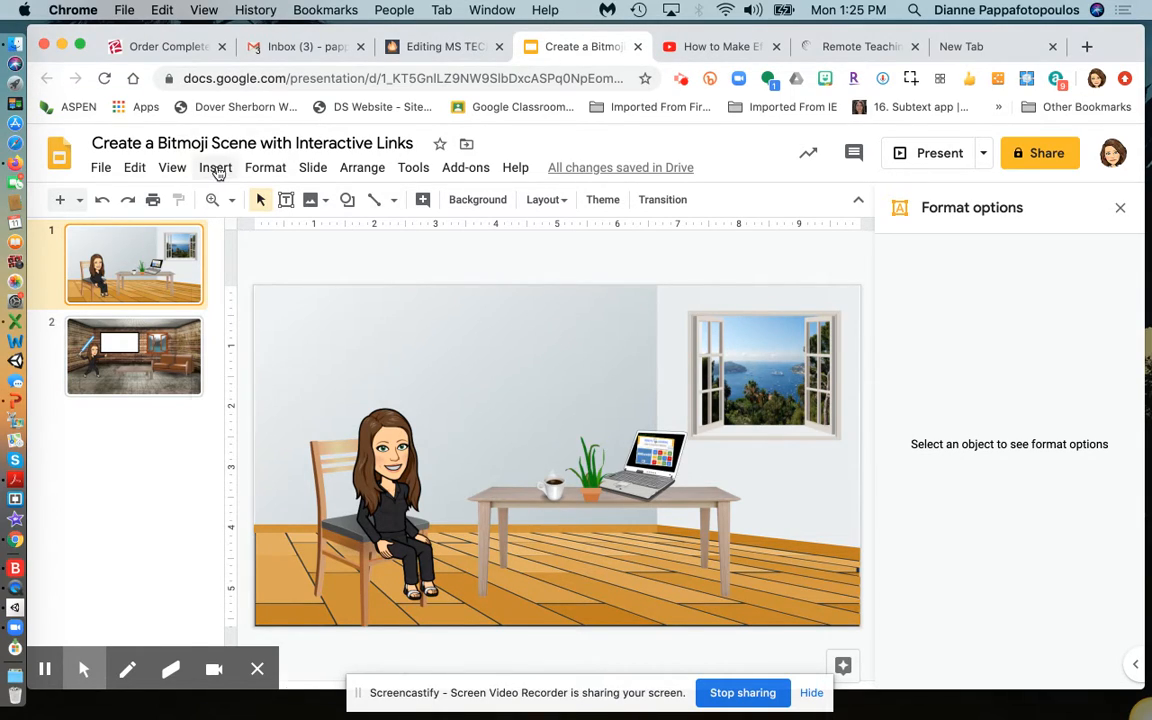
Draw a text box on the wall above the table and fill it solid black
click(215, 167)
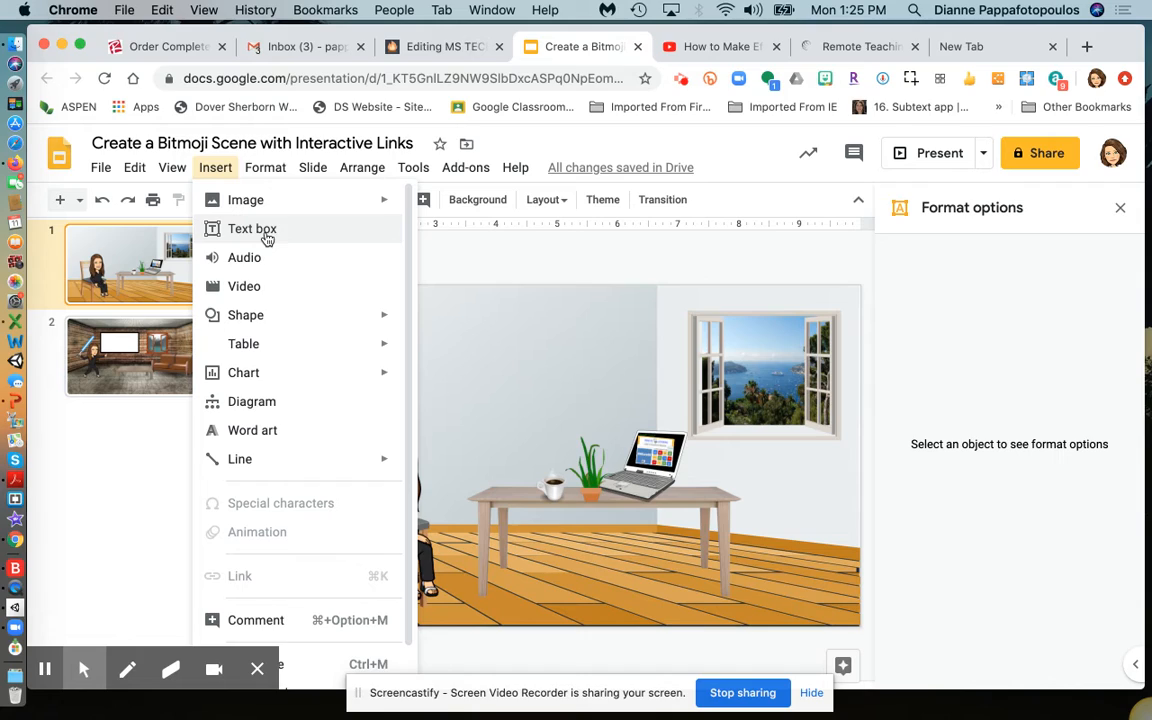
click(252, 228)
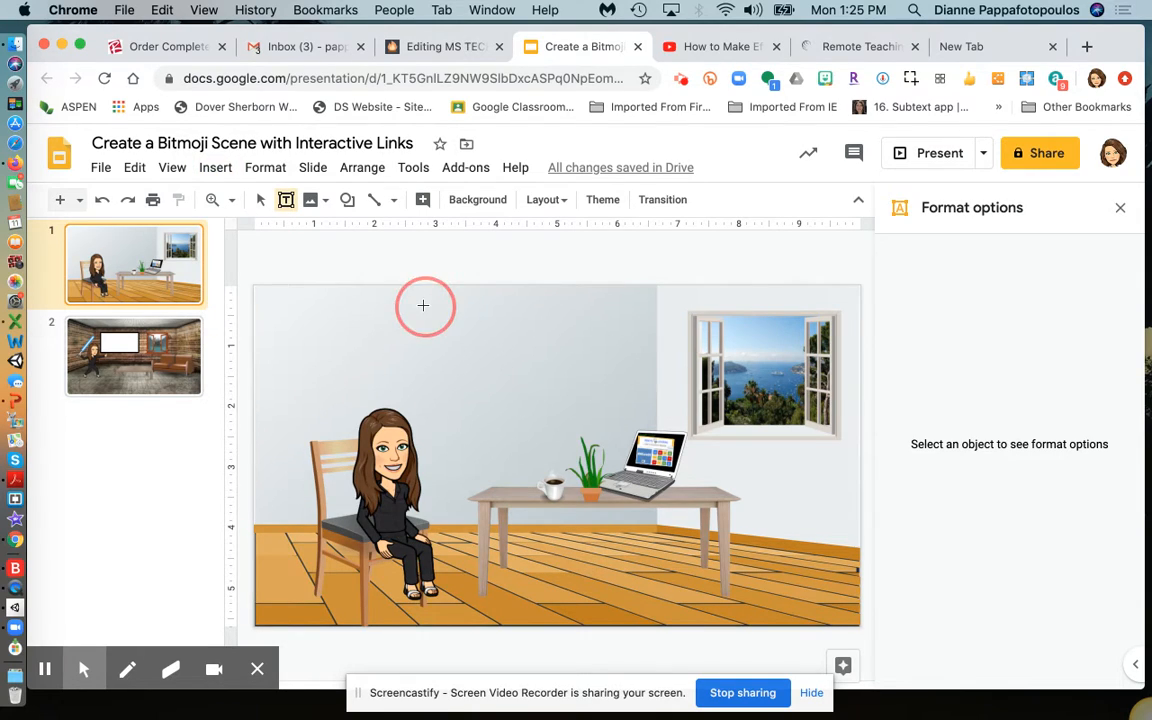
drag(423, 305, 640, 440)
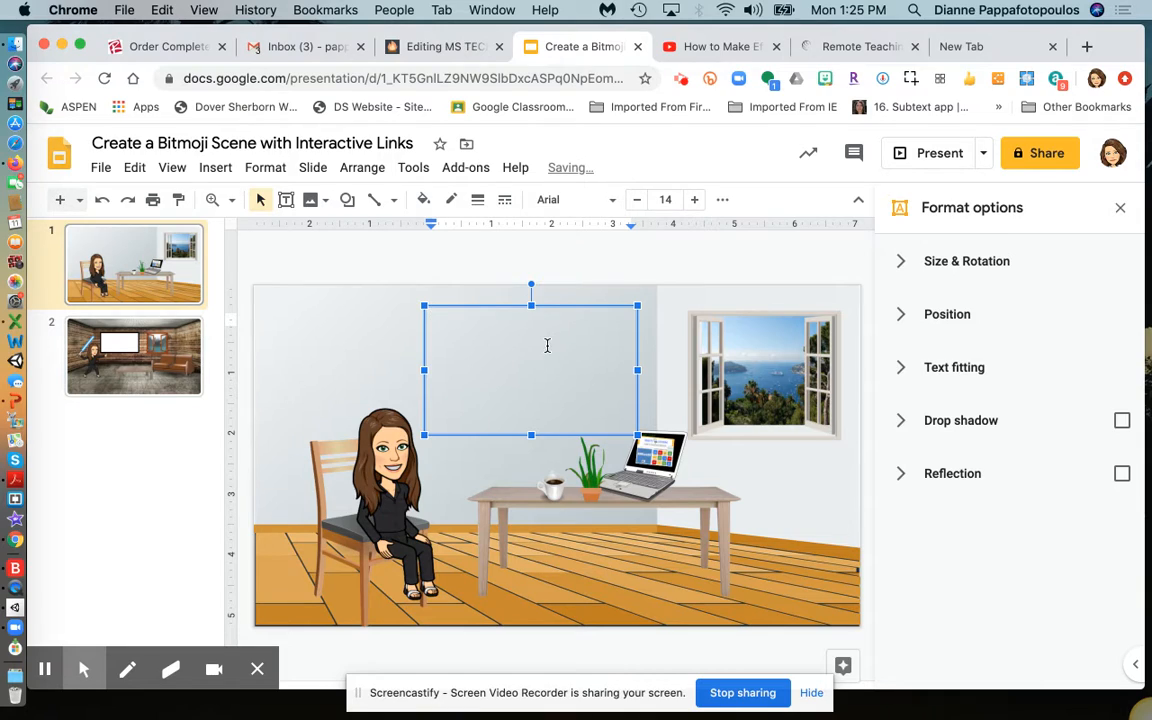
click(423, 199)
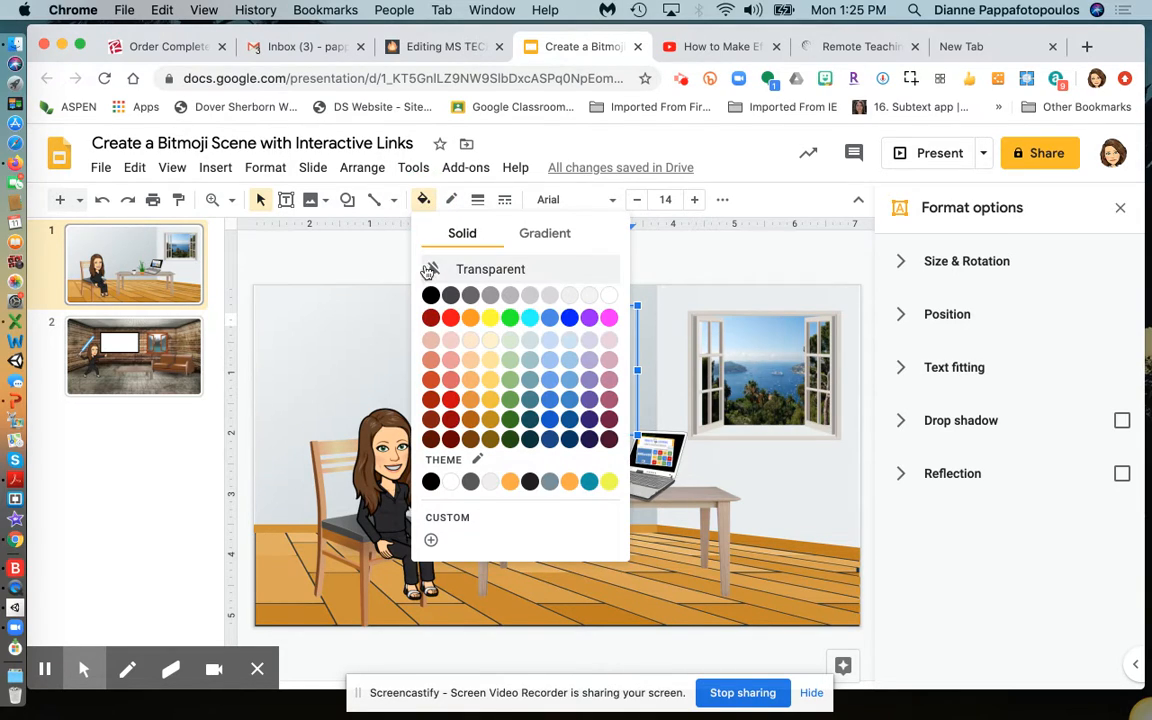
click(430, 294)
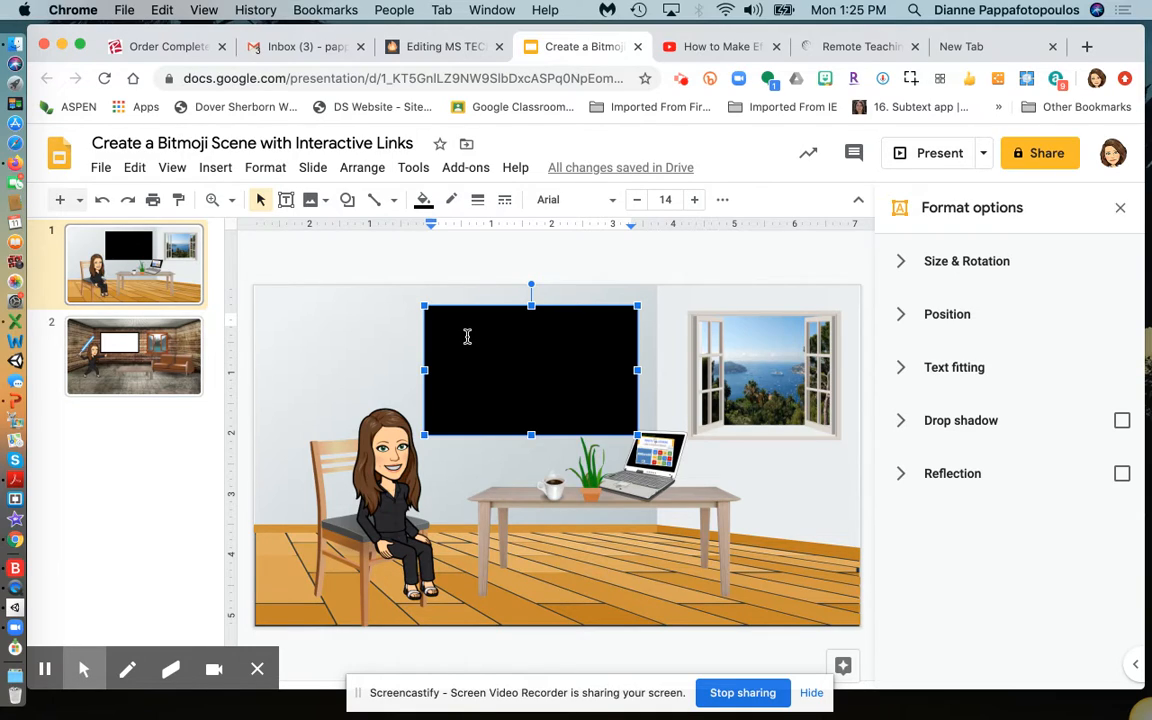
mouse_move(410, 299)
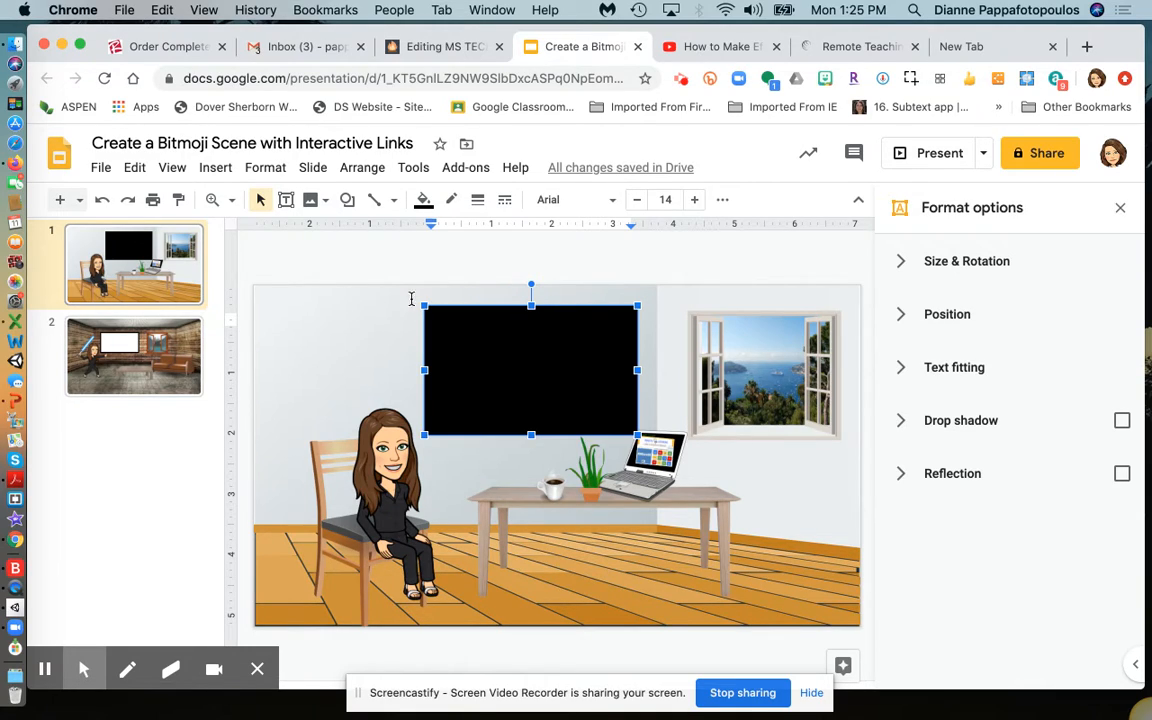
mouse_move(427, 318)
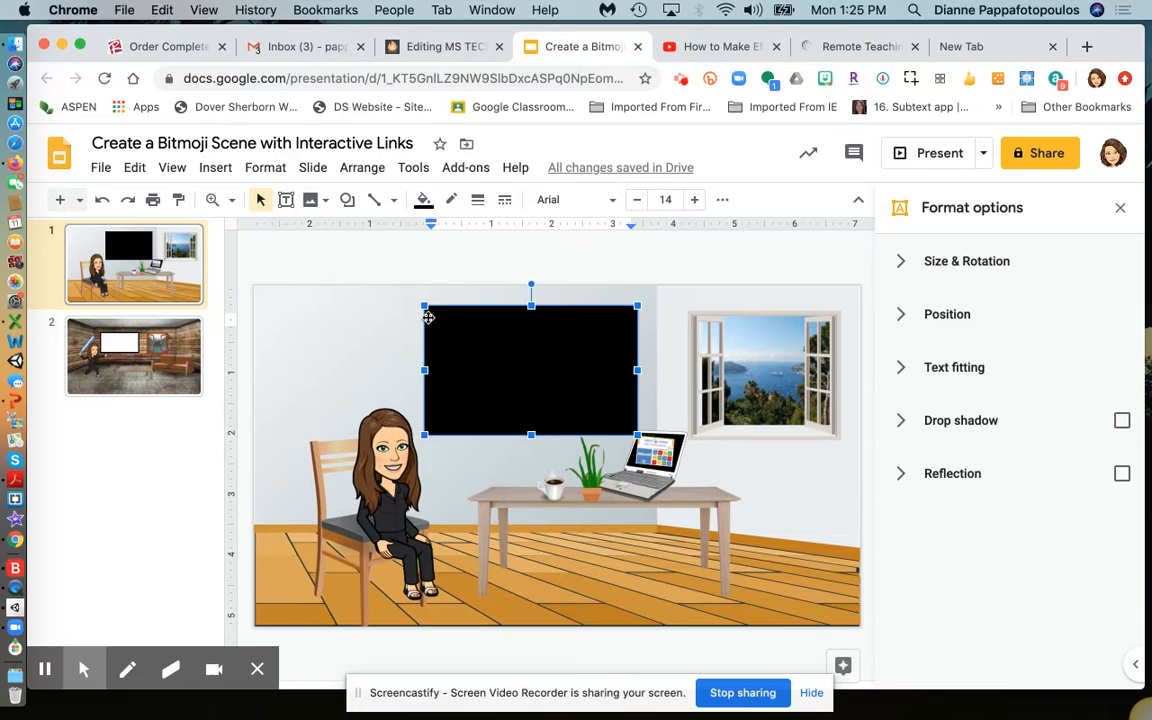
click(215, 167)
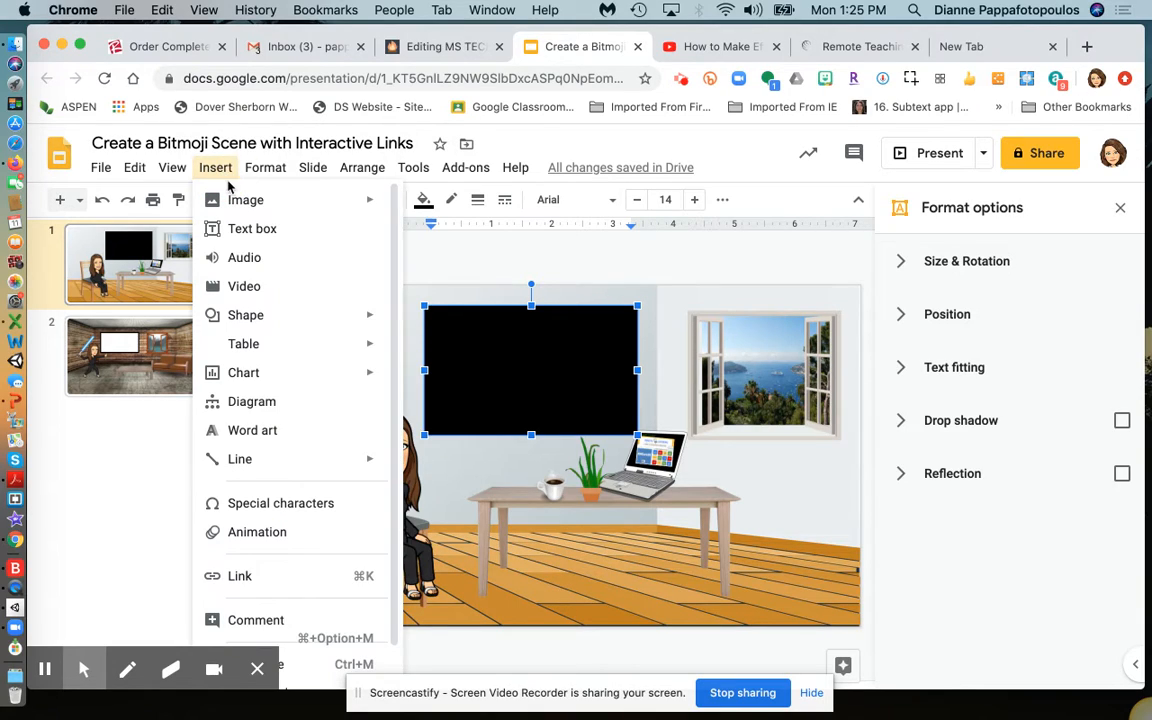
click(244, 285)
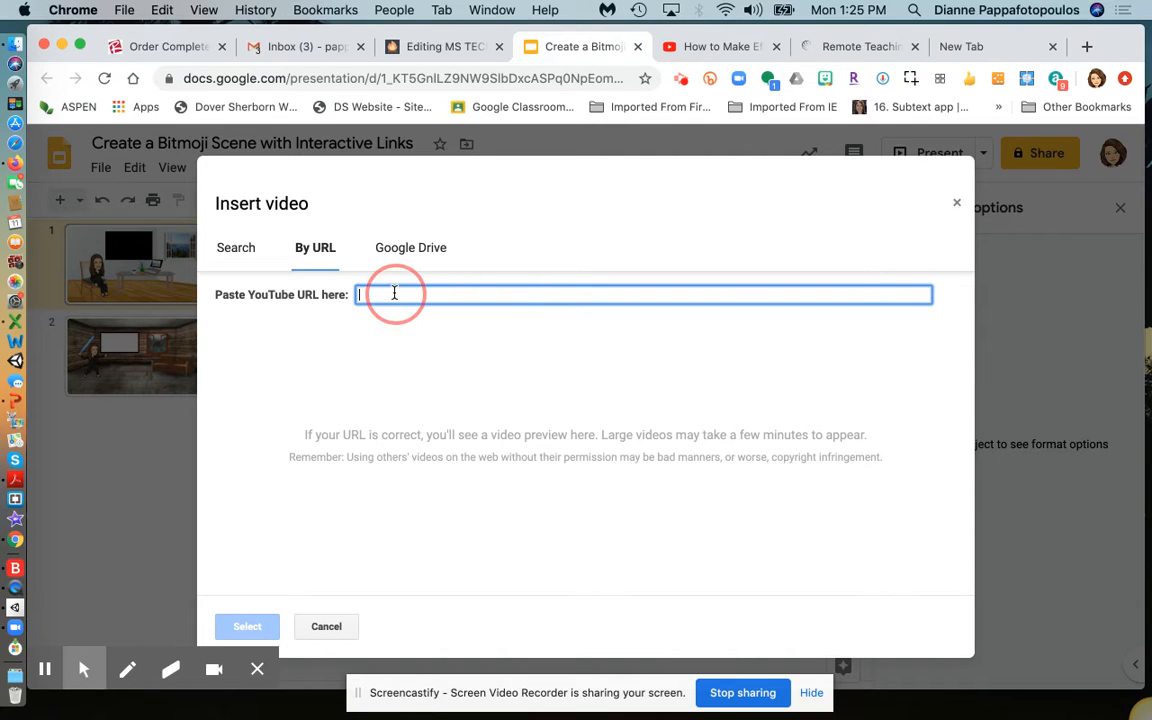
text(https://www.youtube.com/watch?v=8Swzhq9Pnr0)
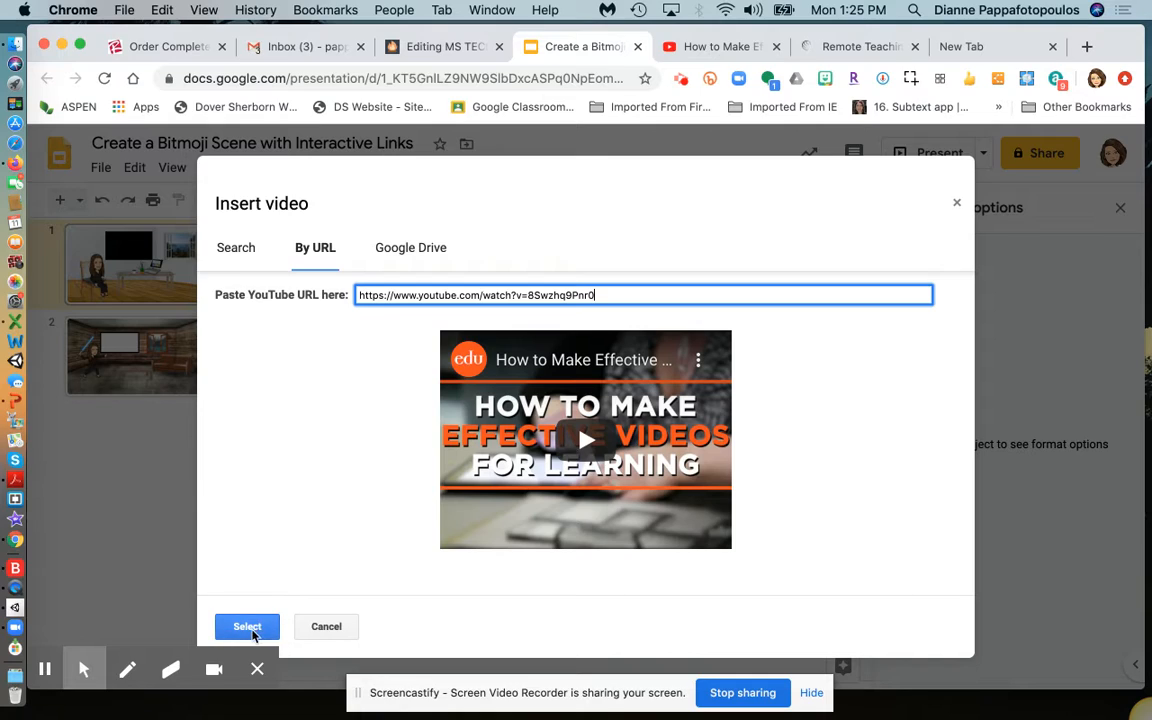
click(247, 626)
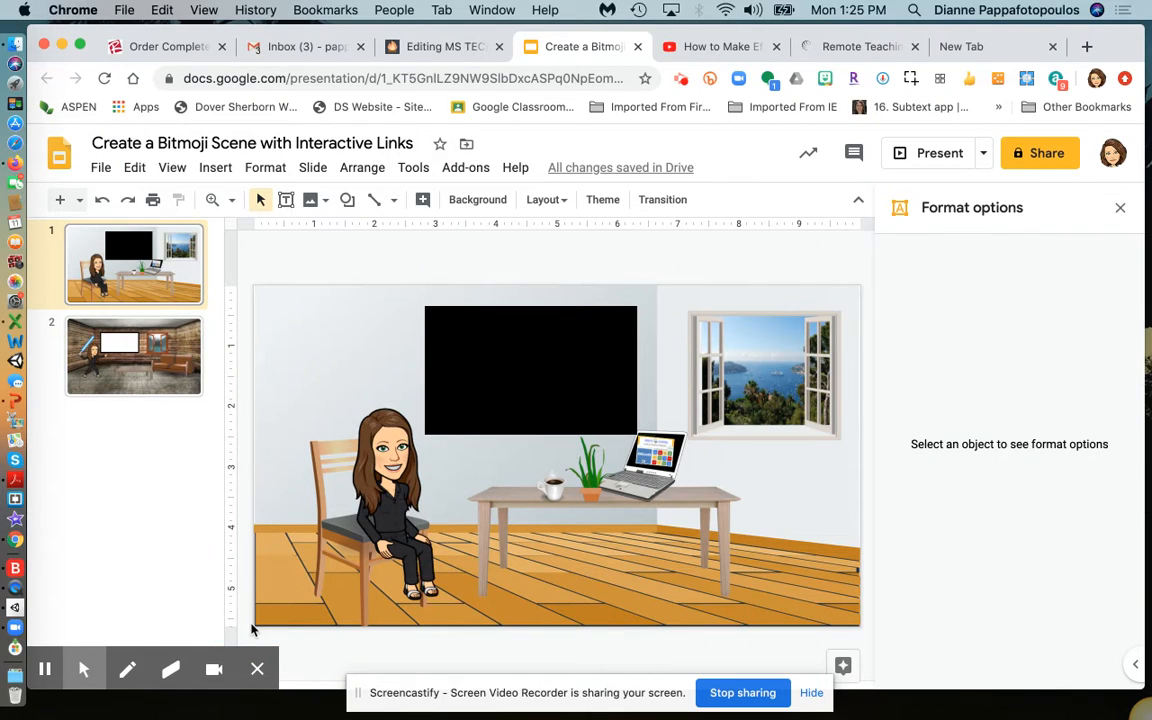
Select the embedded video on slide 1
click(530, 370)
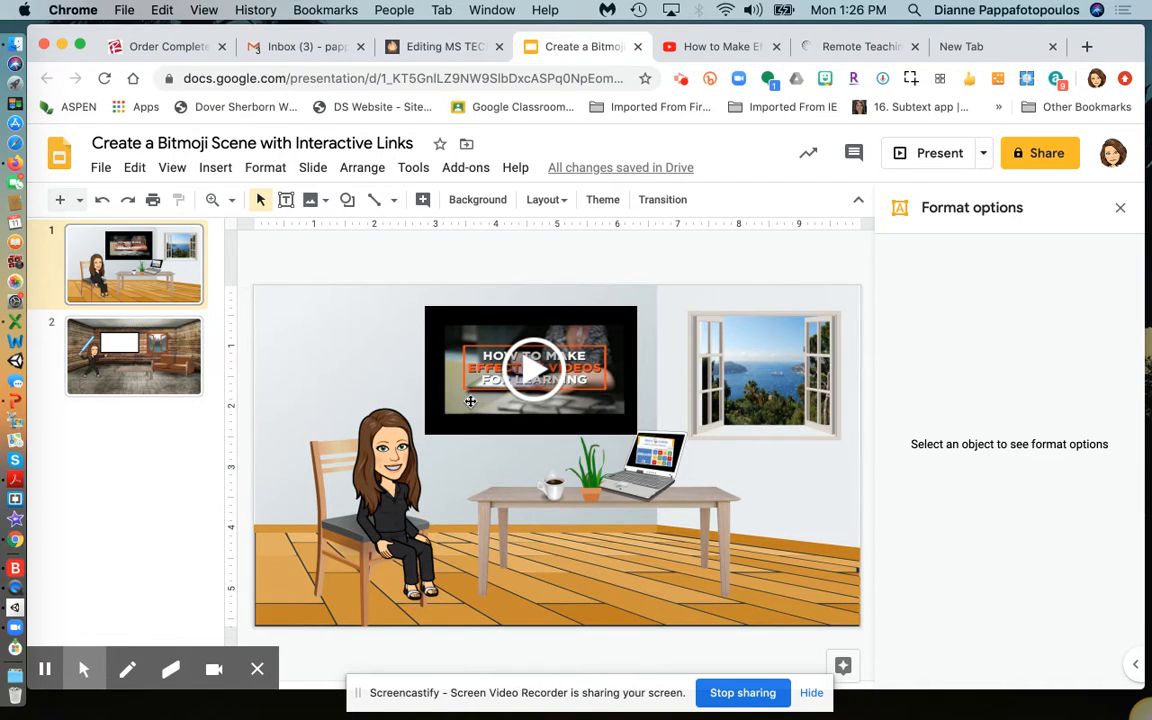
mouse_move(403, 376)
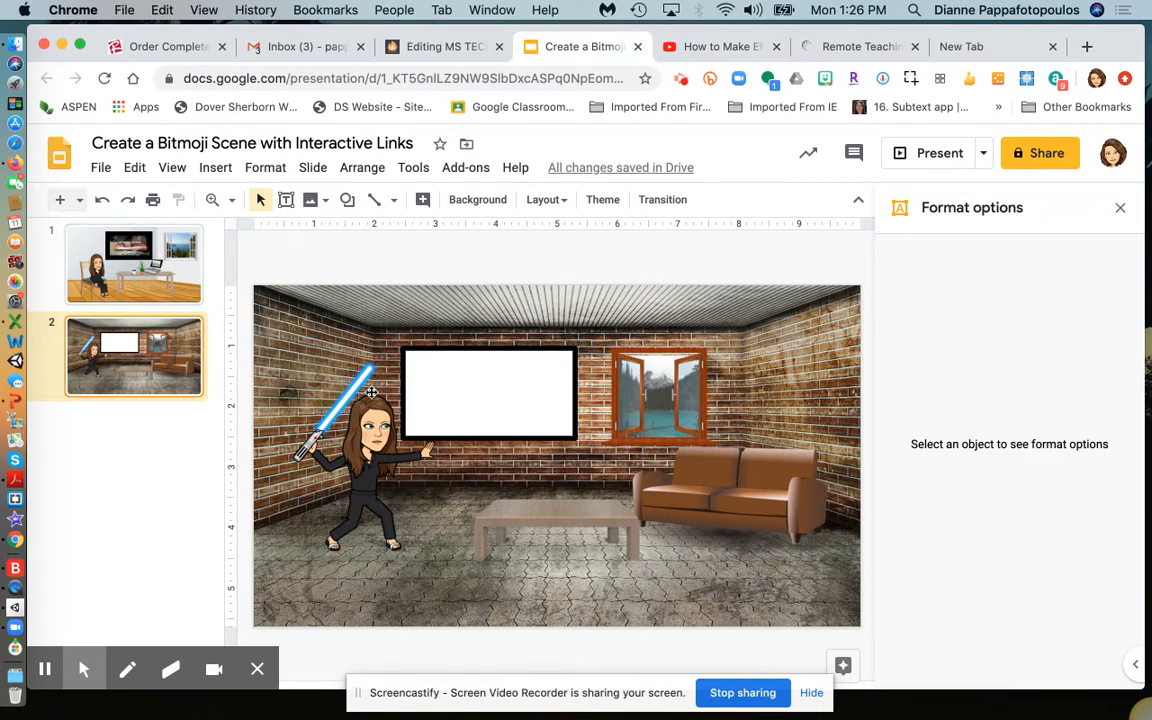
mouse_move(426, 372)
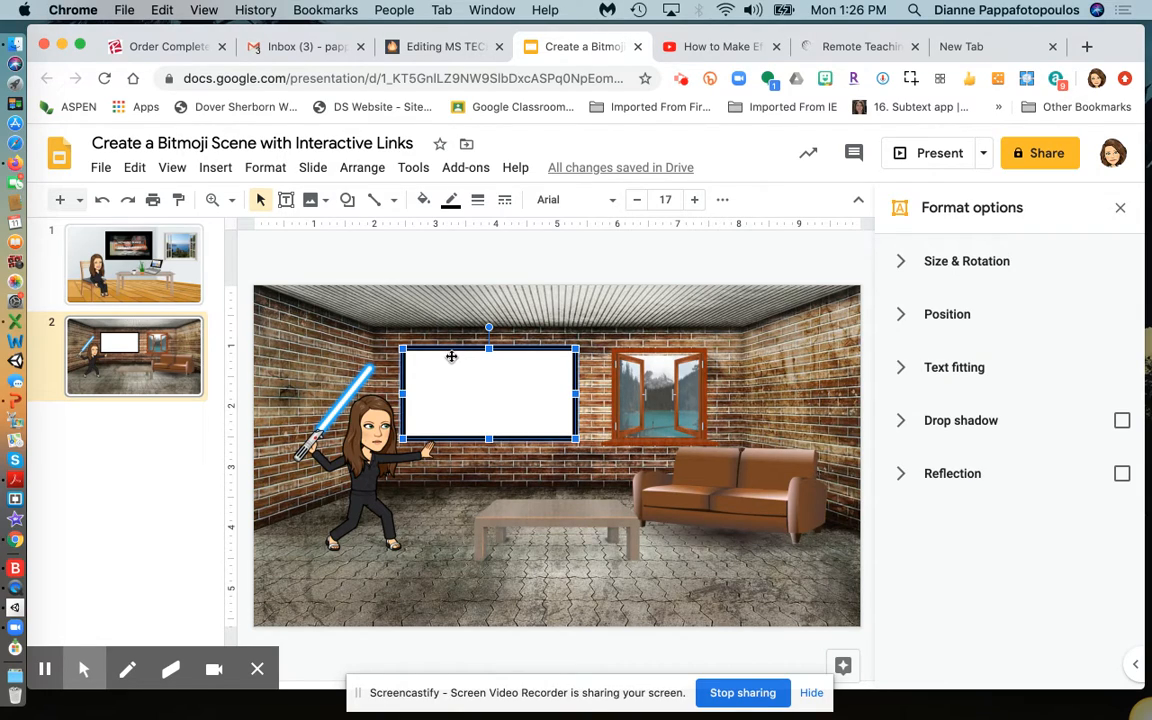
mouse_move(456, 377)
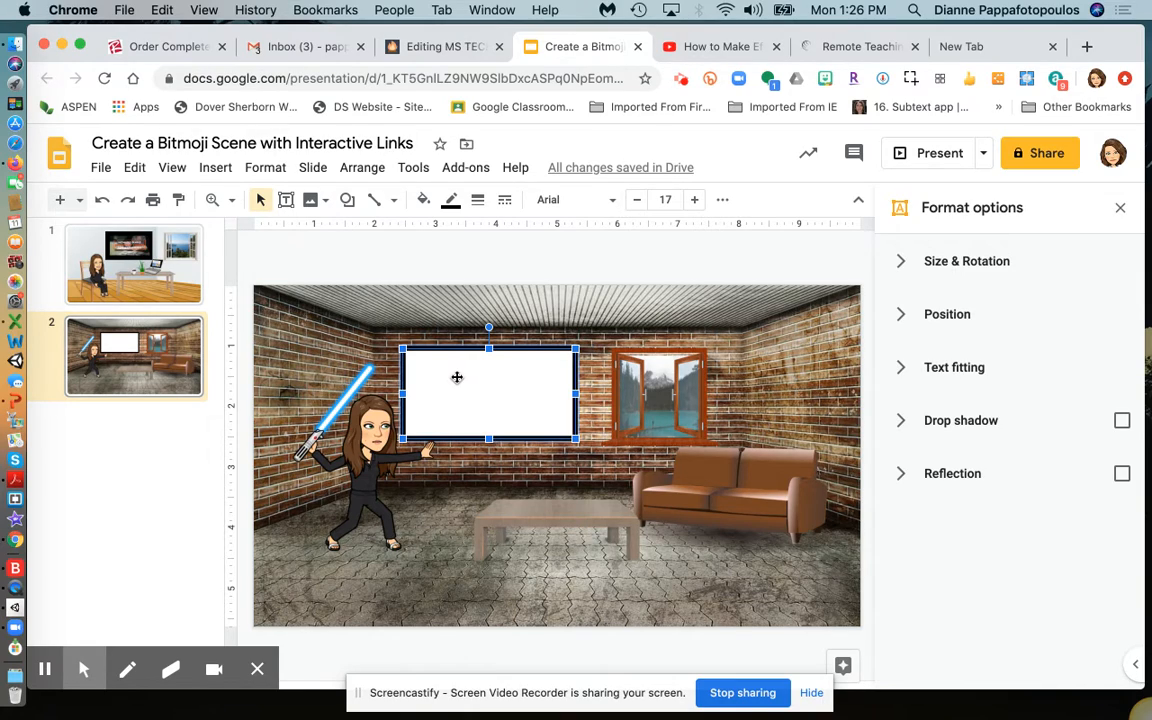
Type 'Remote Learning' into the whiteboard text box on slide 2
text(Remote Learn)
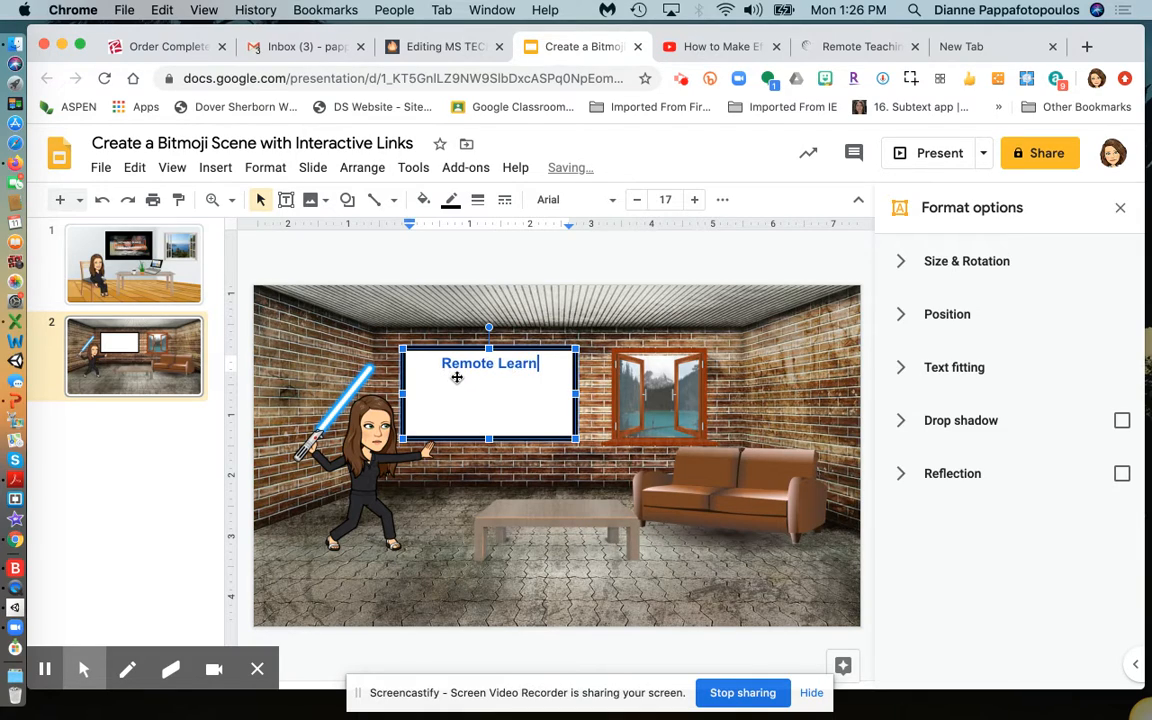
text(ing)
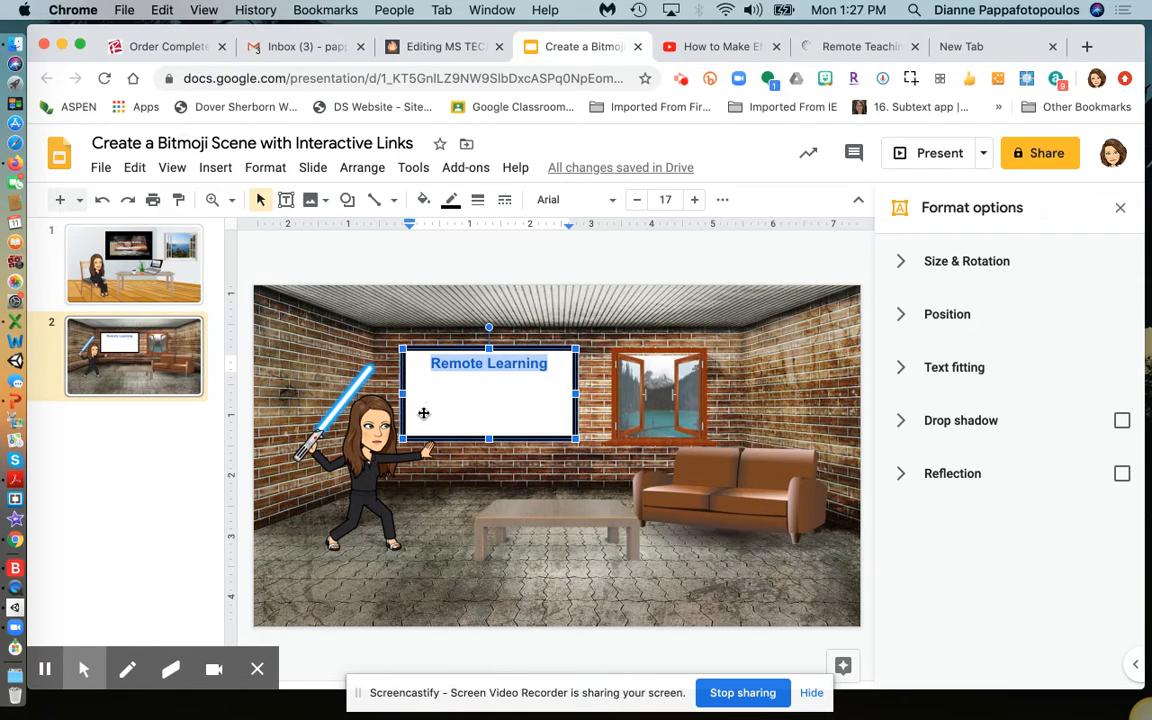
click(215, 167)
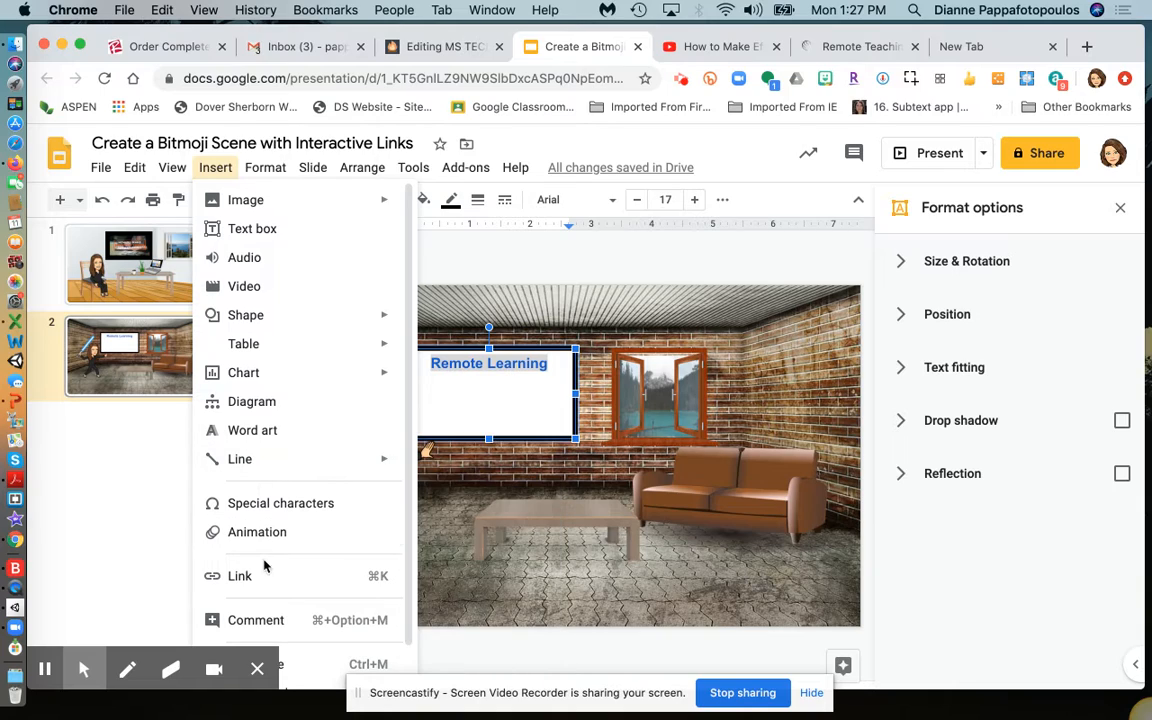
Link the Remote Learning text to edtechteacher.org/remote-teaching-and-learning
click(239, 575)
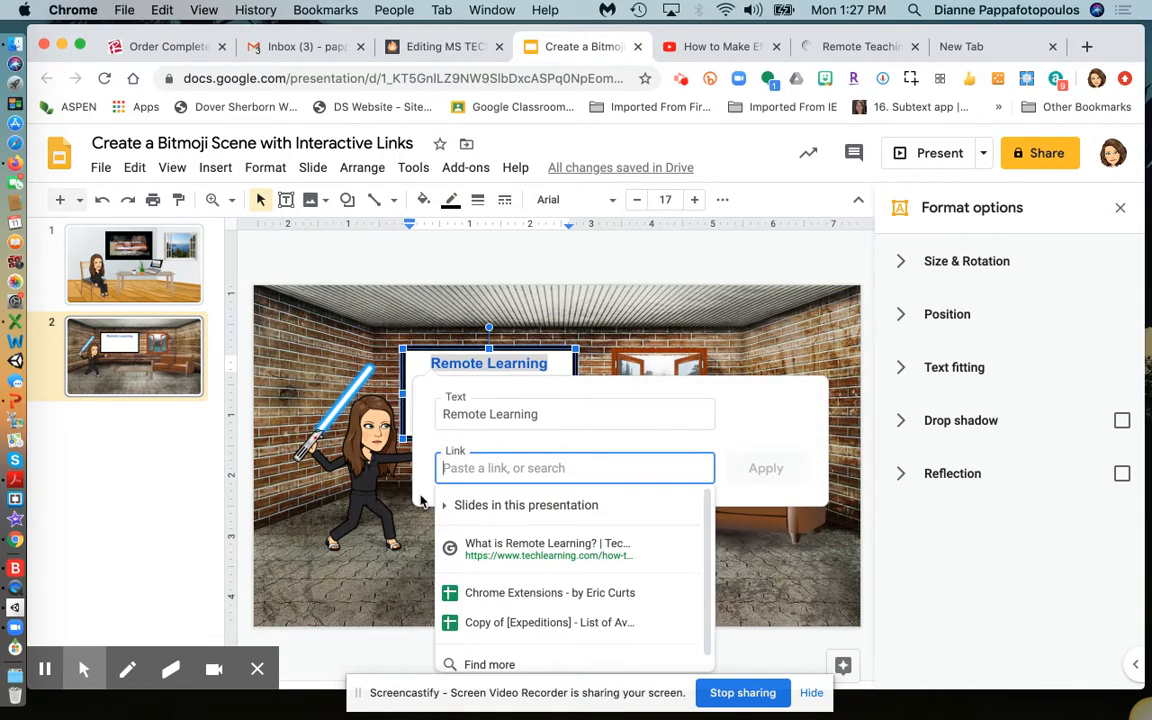
mouse_move(805, 50)
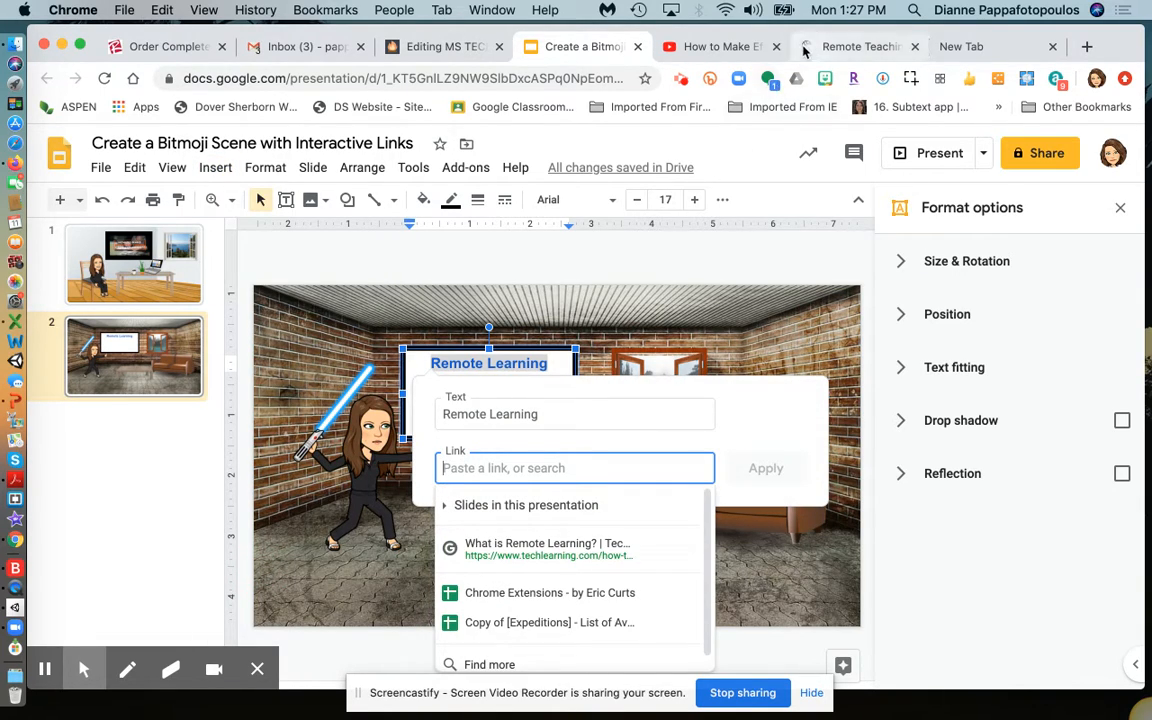
mouse_move(860, 46)
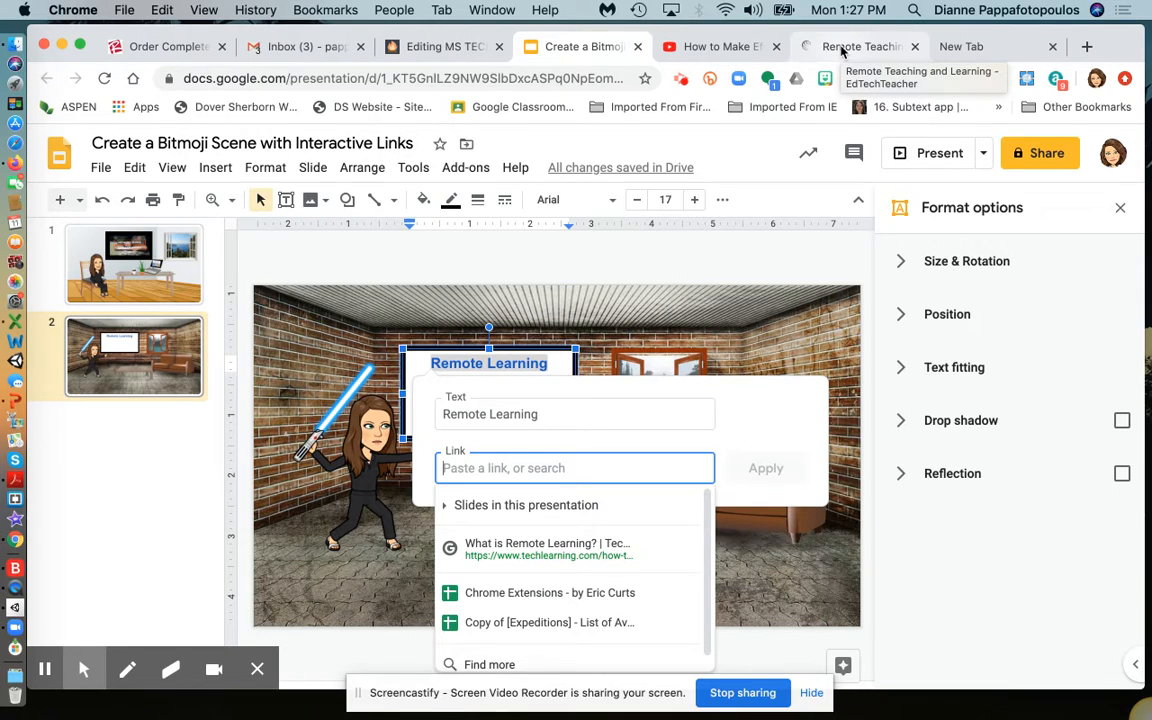
click(860, 46)
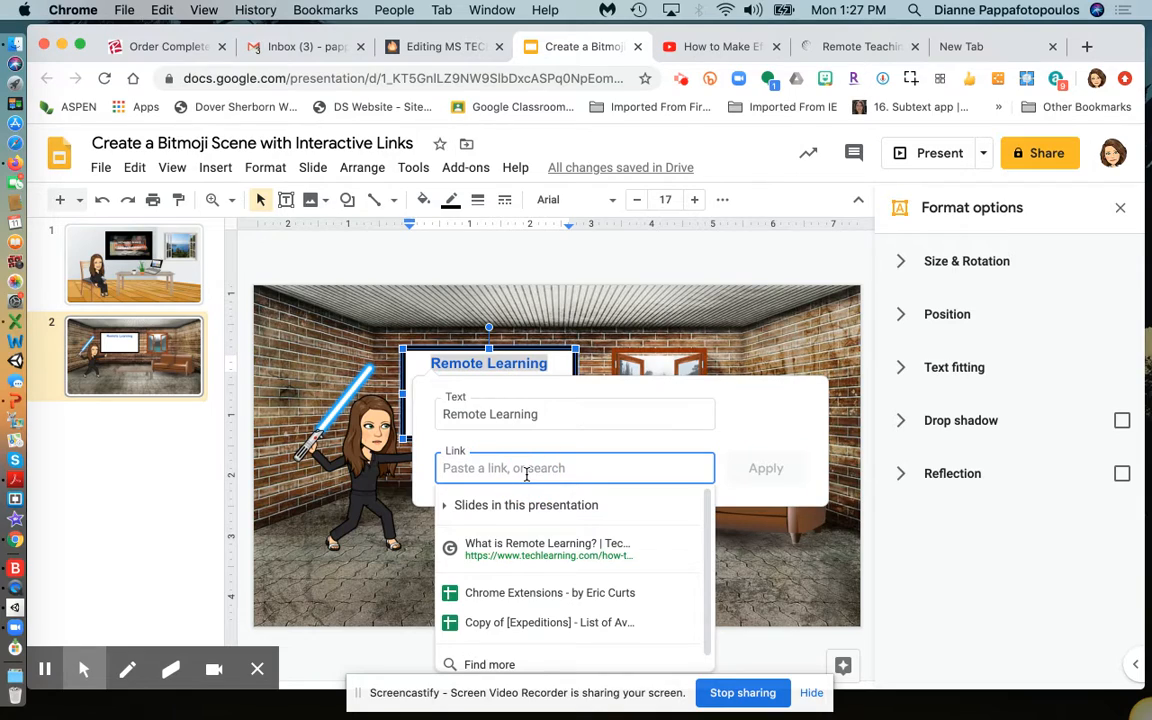
text(dtechteacher.org/remote-teaching-and-learning)
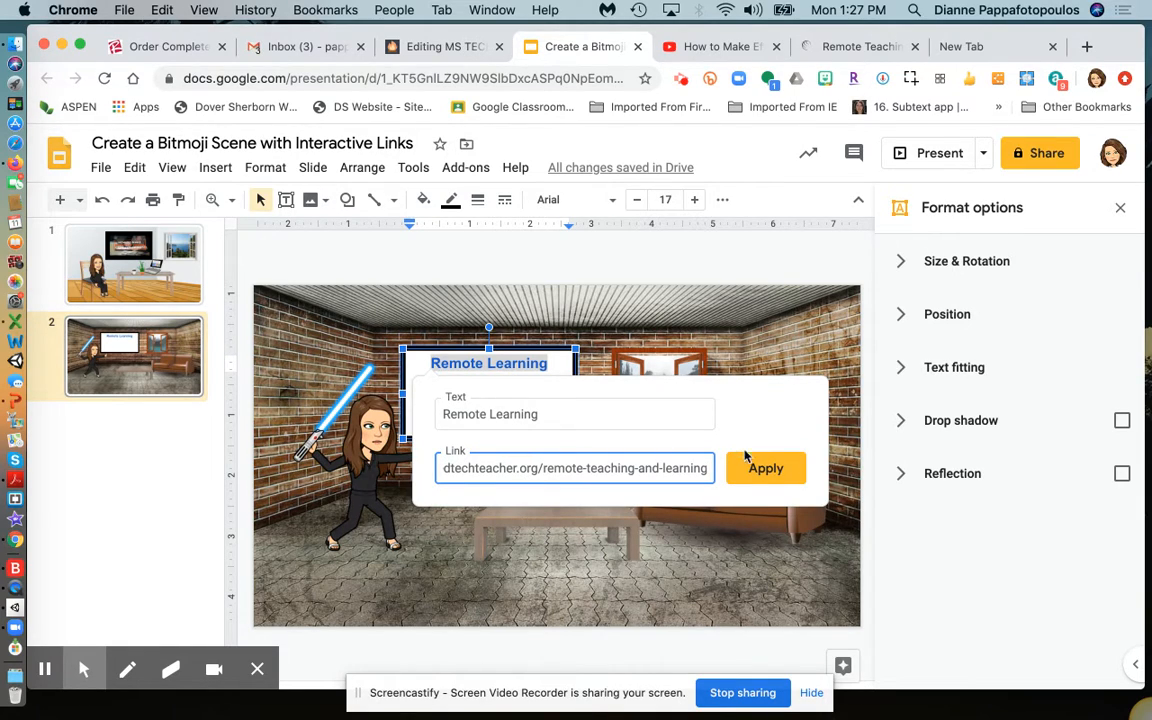
click(765, 468)
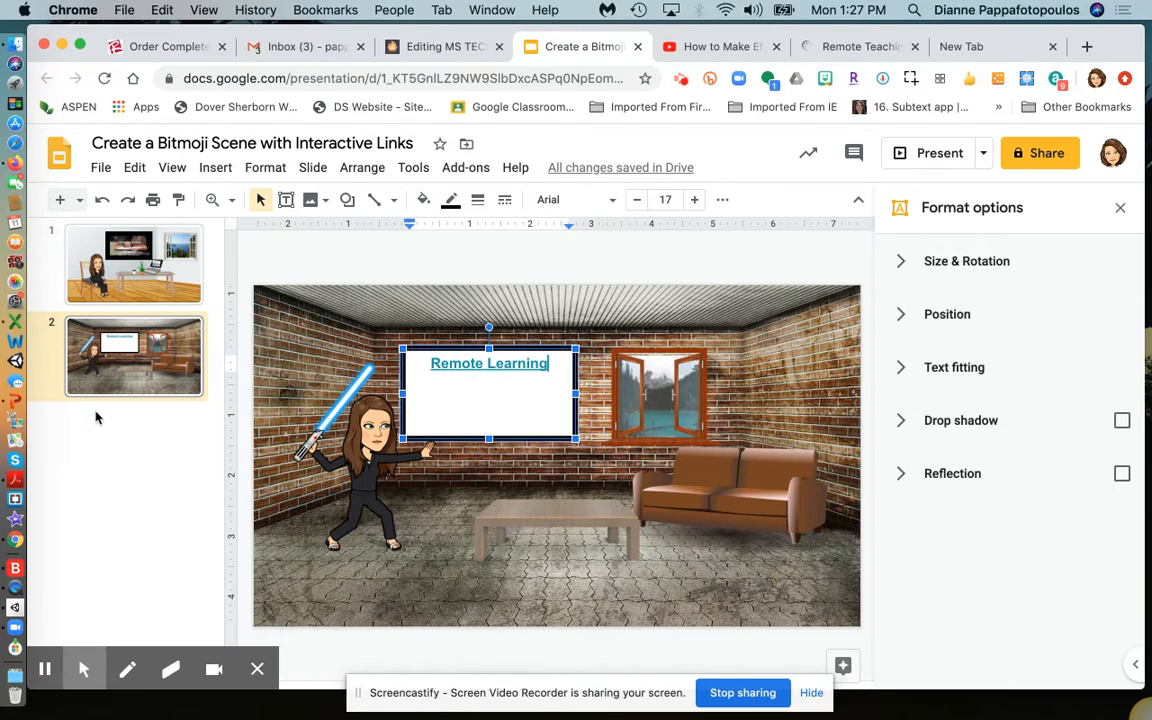
mouse_move(452, 517)
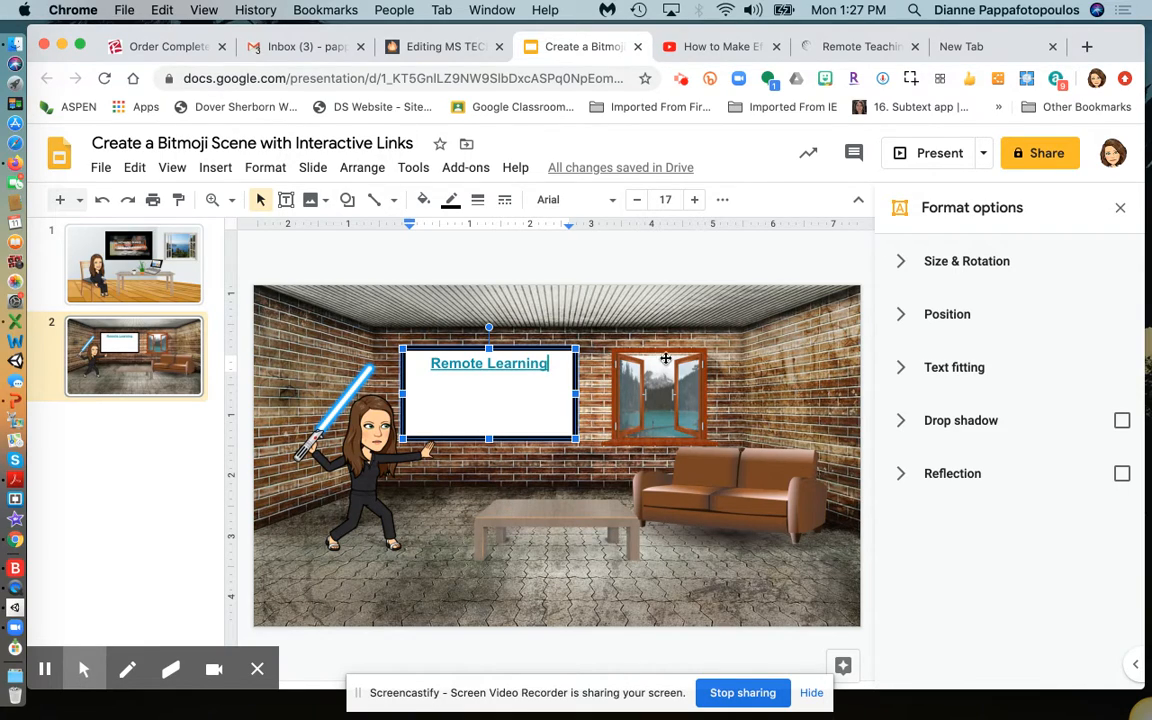
mouse_move(287, 468)
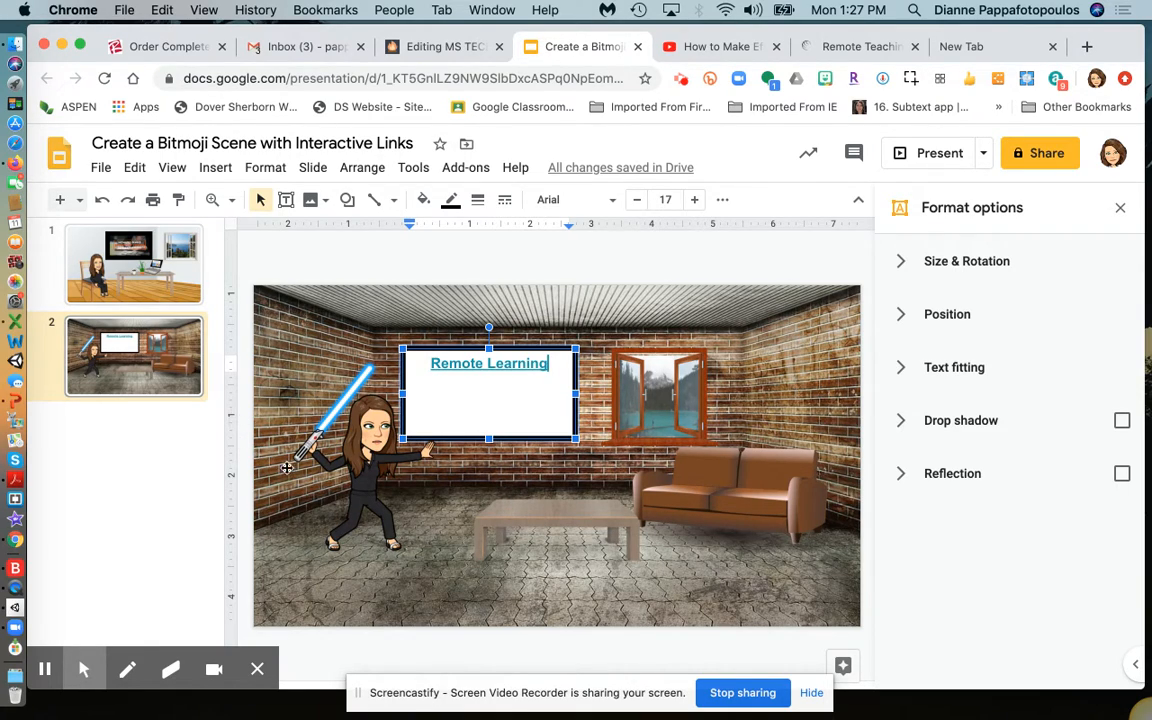
mouse_move(420, 337)
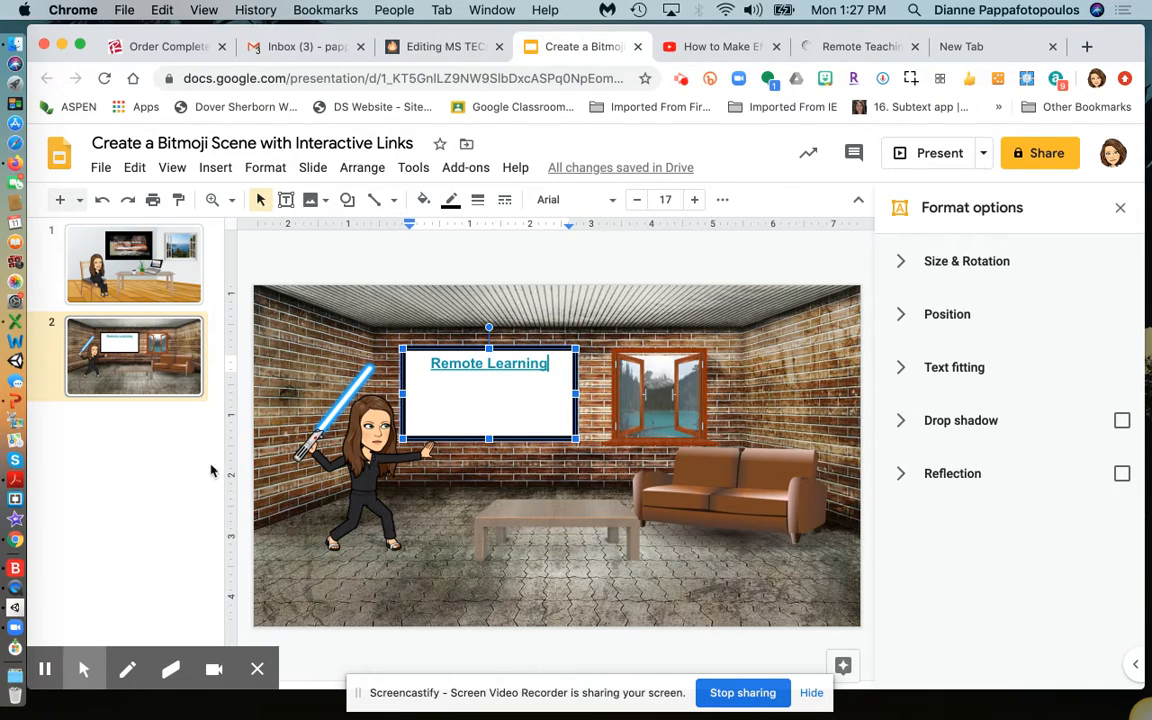
mouse_move(168, 450)
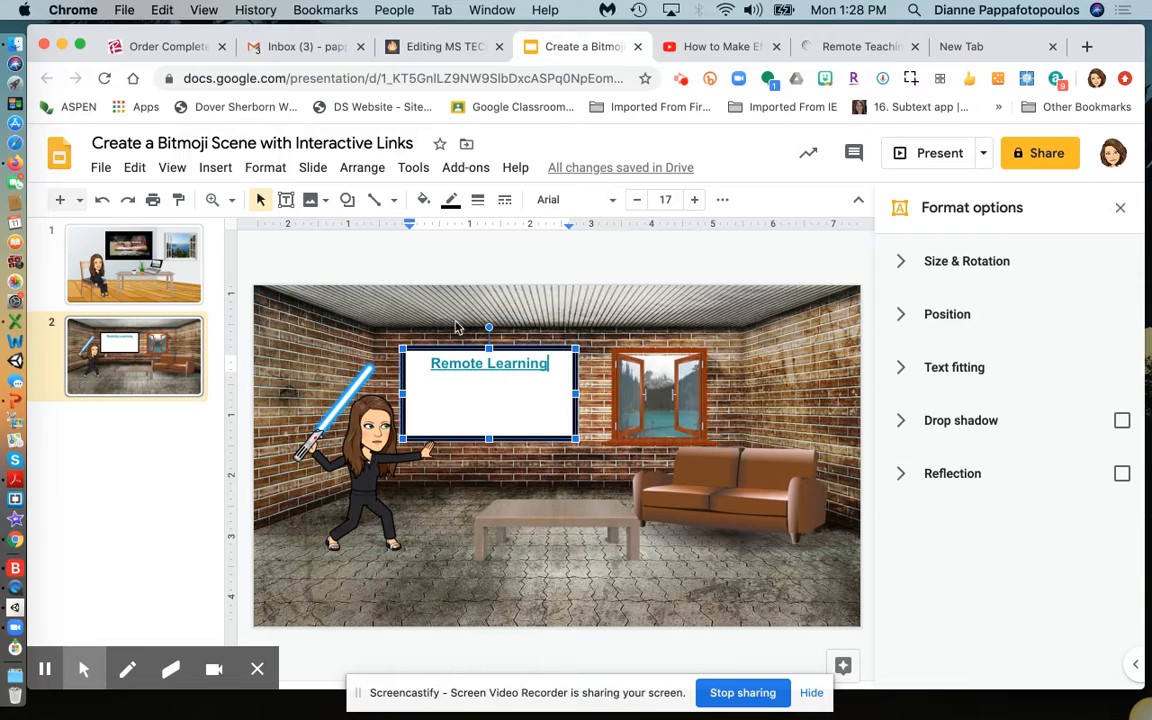
mouse_move(587, 558)
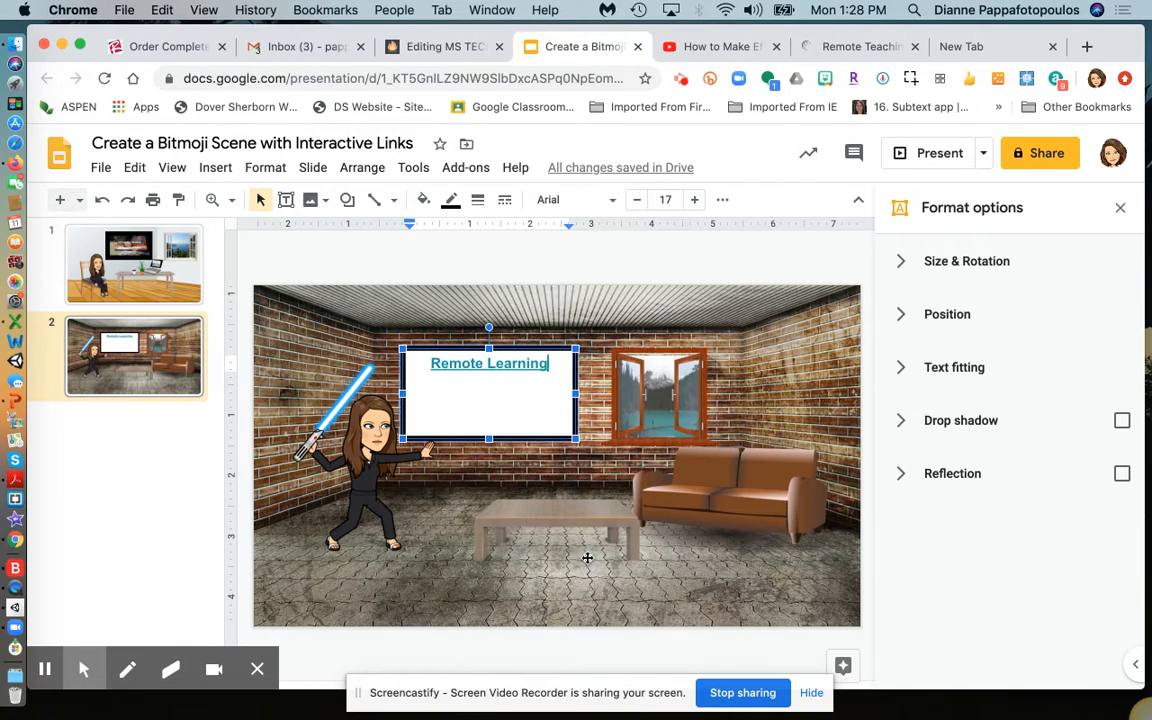
mouse_move(102, 167)
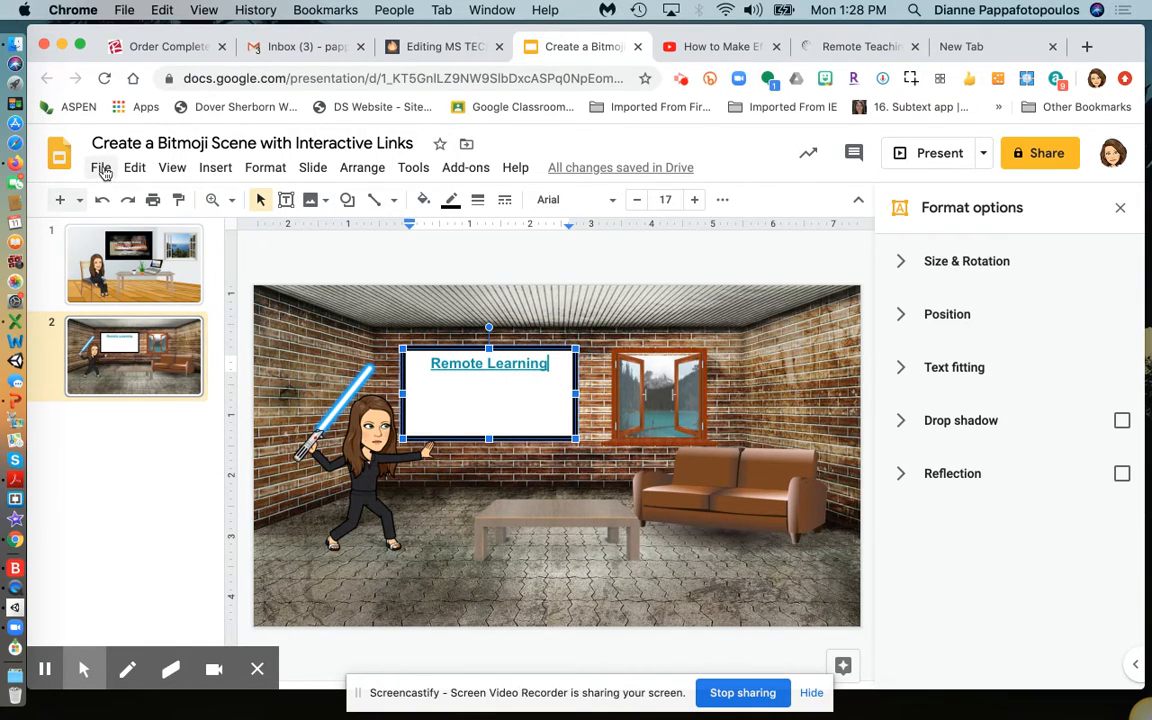
Open the File menu to reach Publish to the web
click(100, 167)
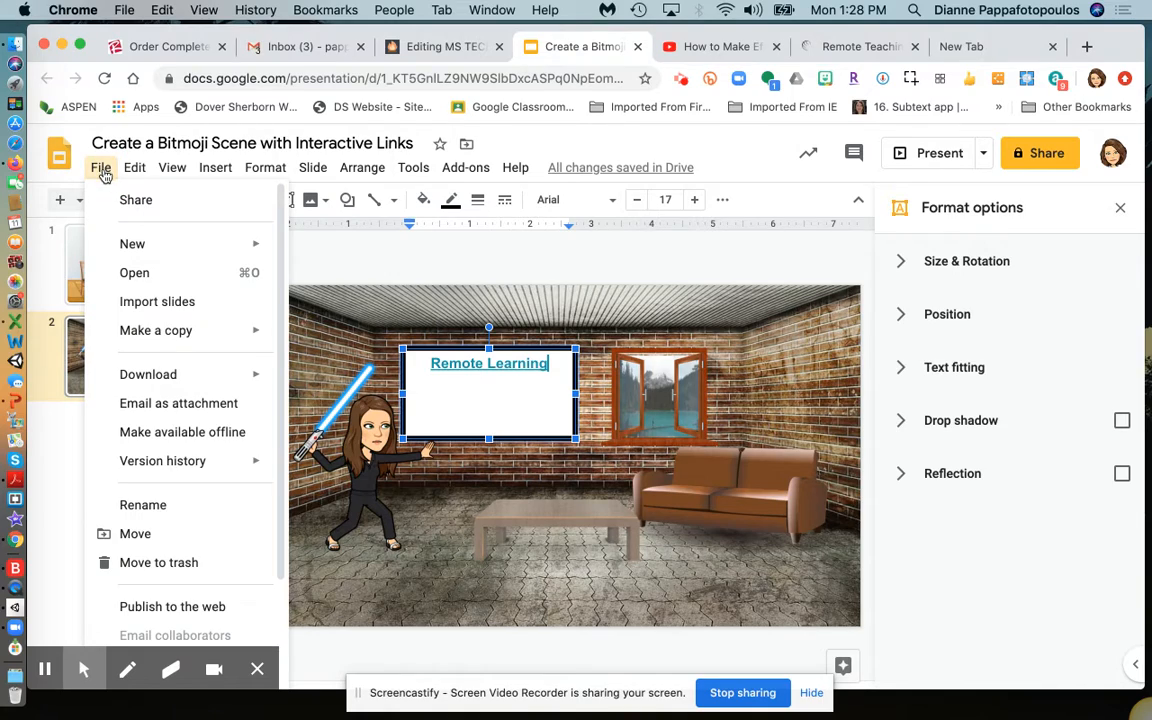